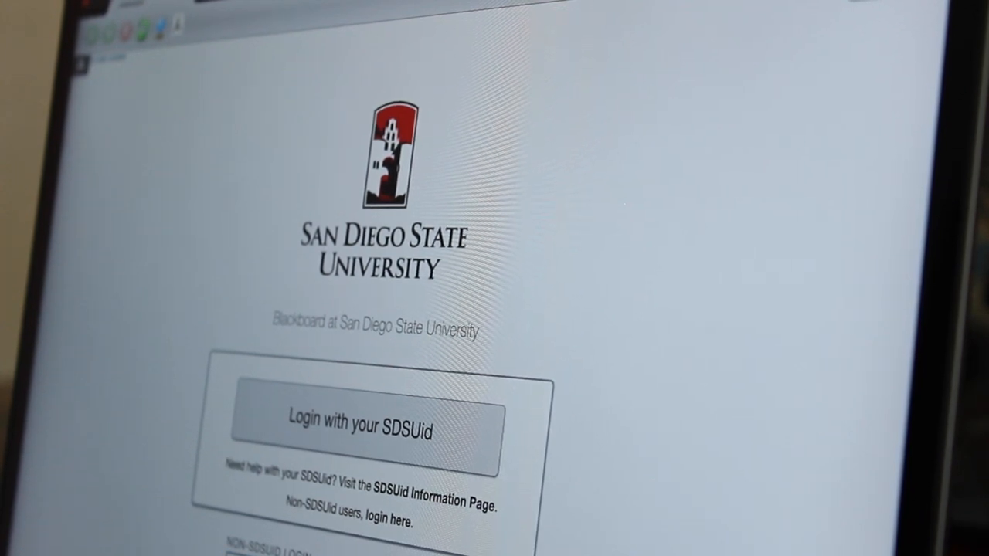
- Sign in to SDSU Blackboard with the SDSUid and reach the course Exams area
click(360, 430)
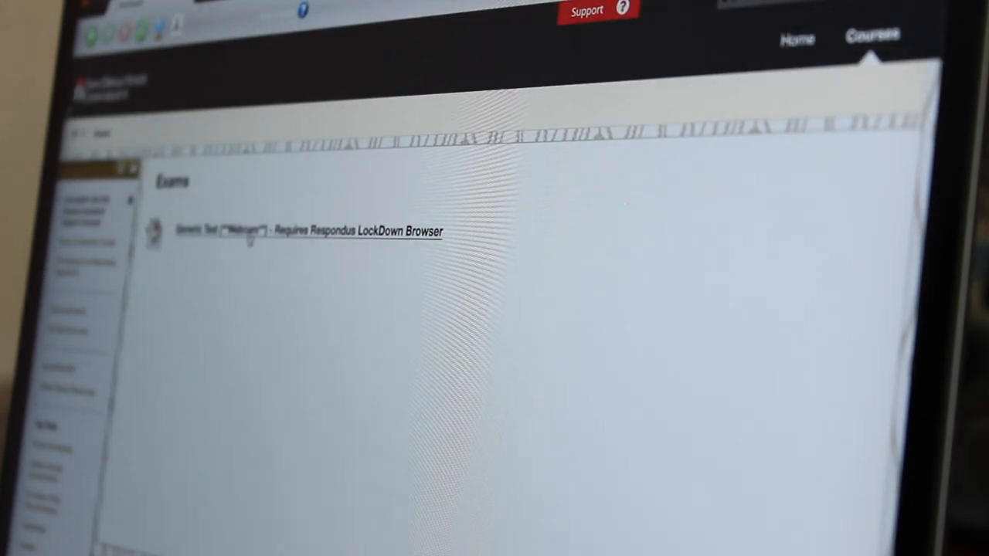
- Launch a new submission of the Generic Test and agree to the Terms of Use
click(309, 230)
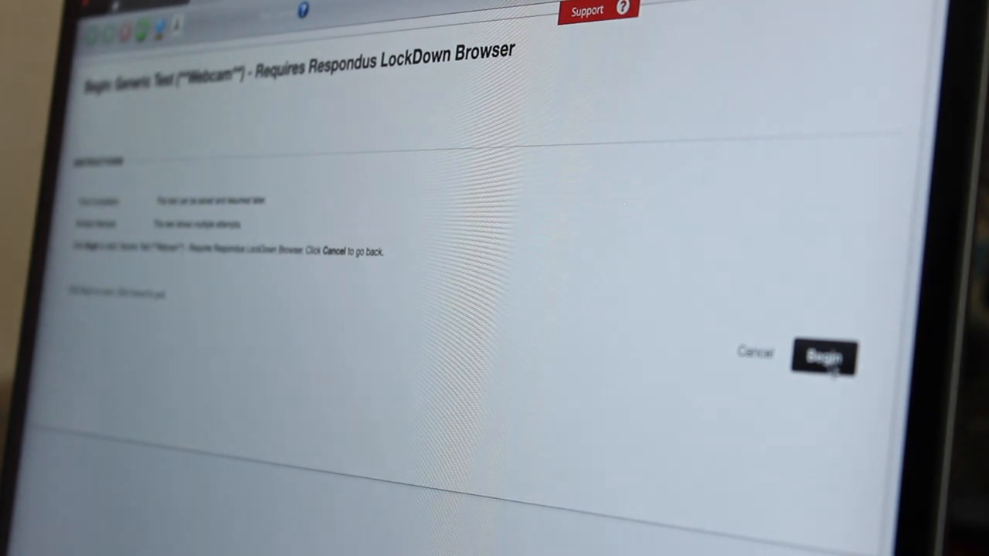
click(823, 356)
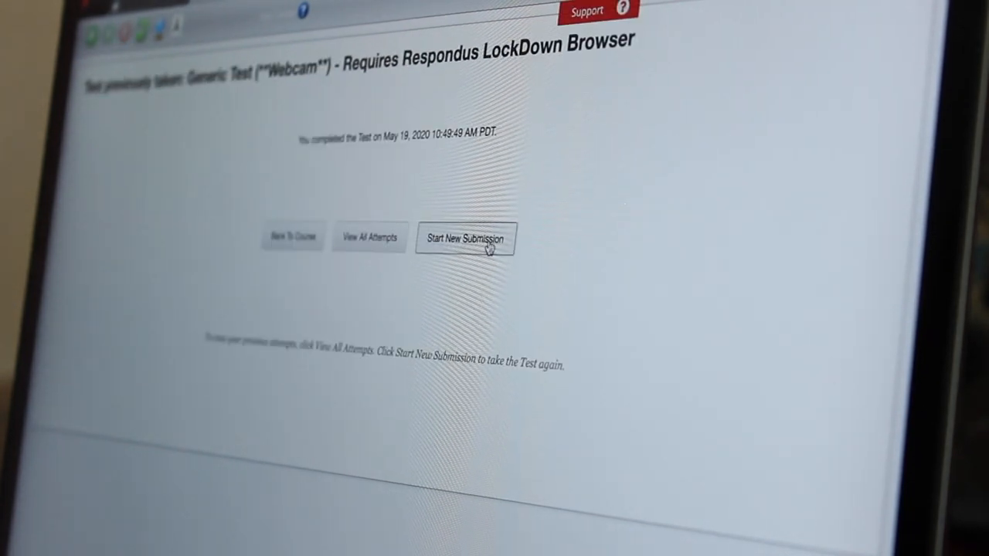
click(465, 237)
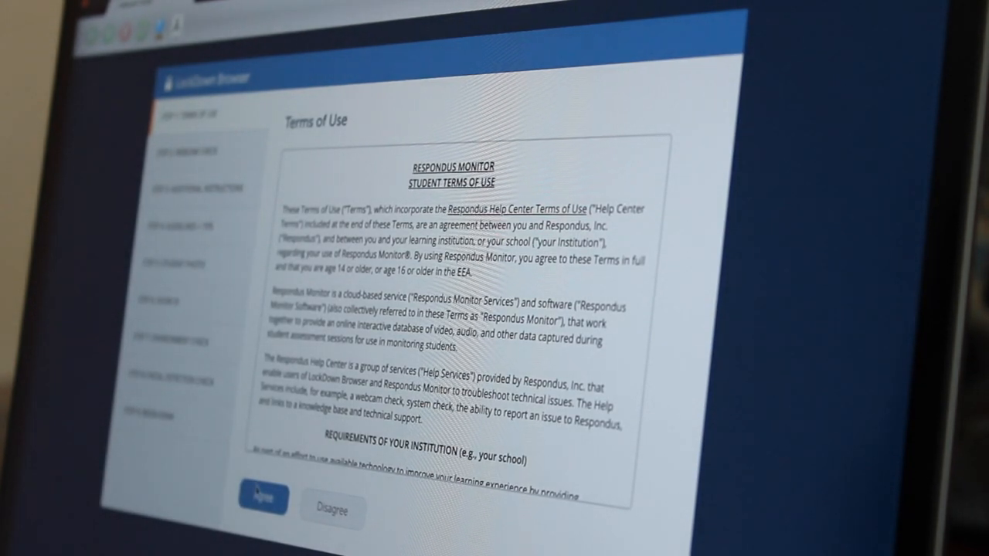
click(264, 499)
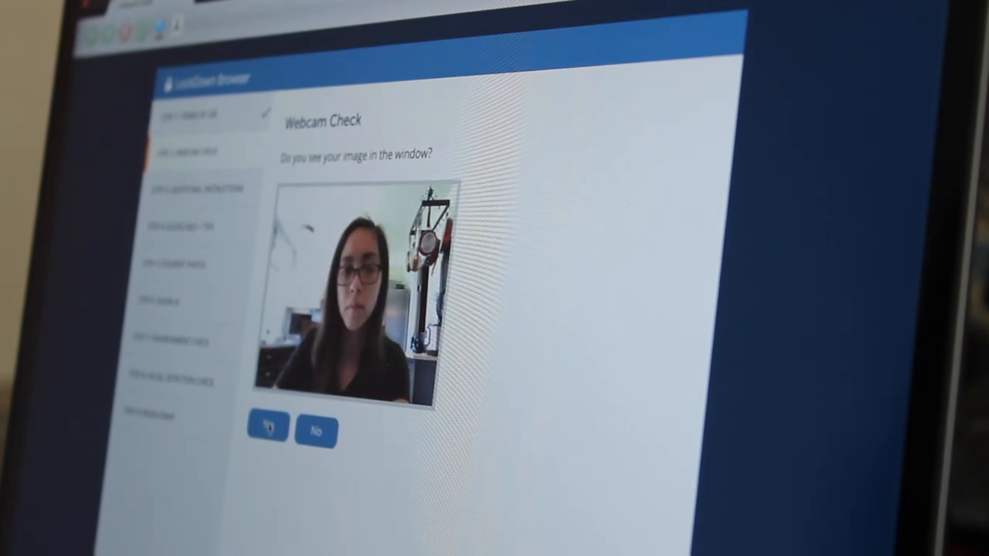
- Confirm the webcam image is visible, record the five-second test video, and accept it
click(268, 426)
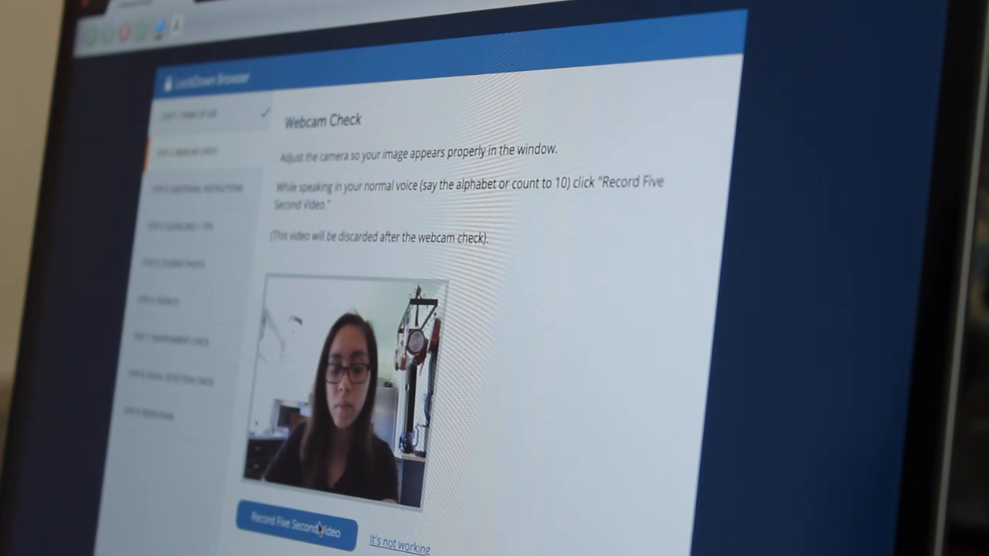
click(295, 533)
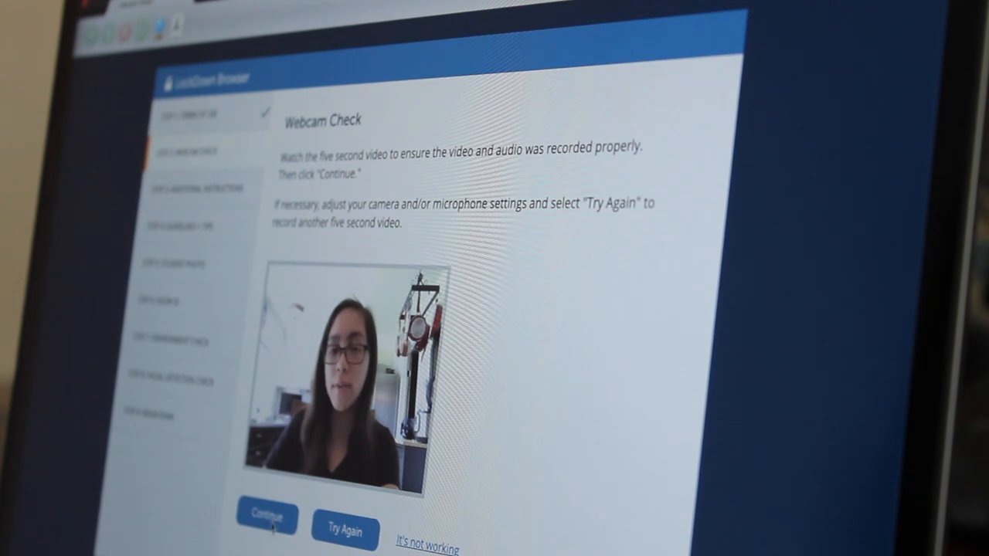
click(266, 518)
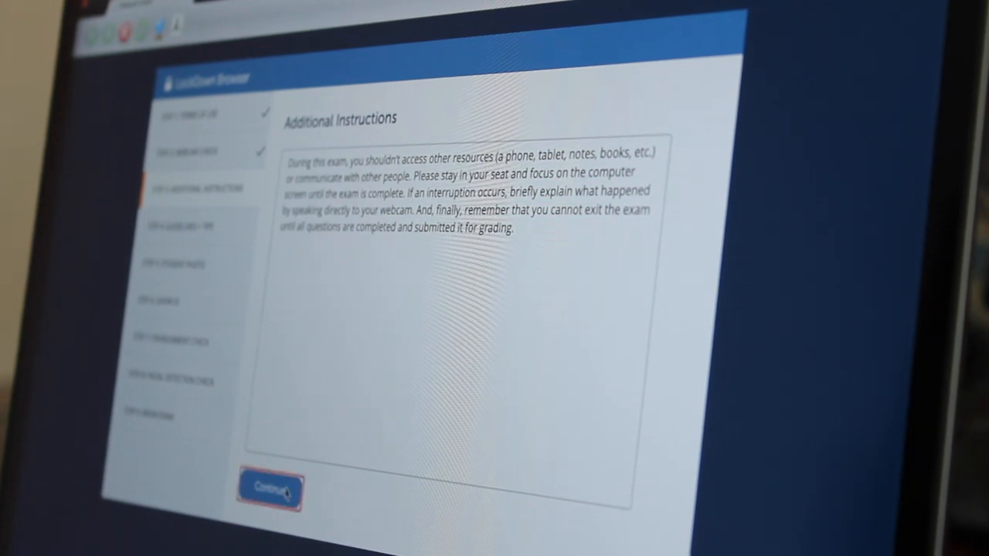
- Step past Additional Instructions and through all five guideline slides to the student photo step
click(269, 491)
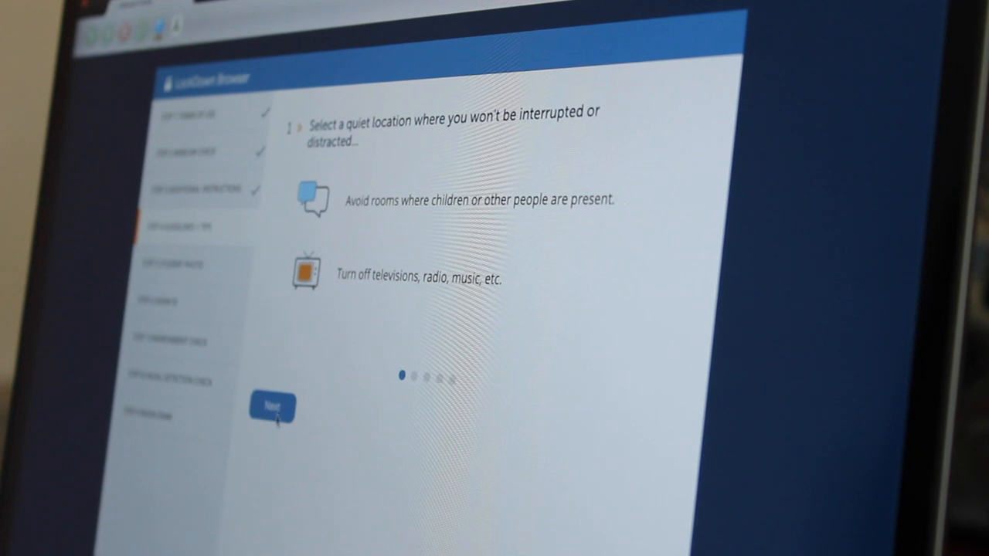
click(271, 408)
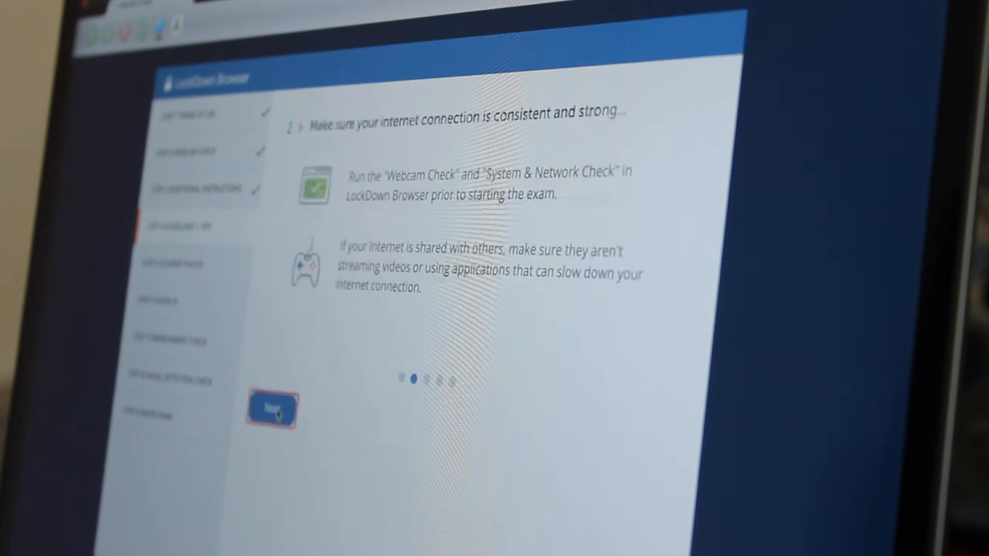
click(272, 409)
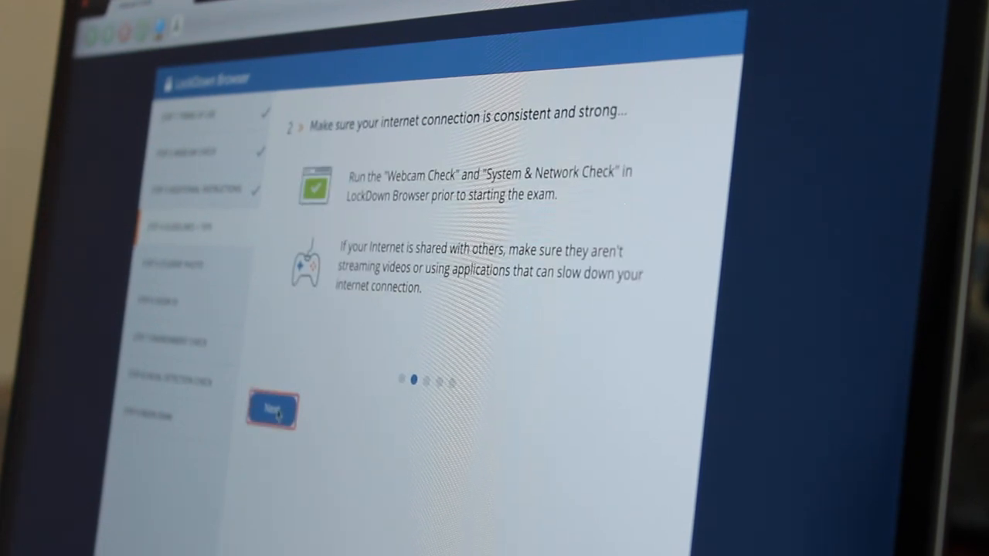
click(272, 410)
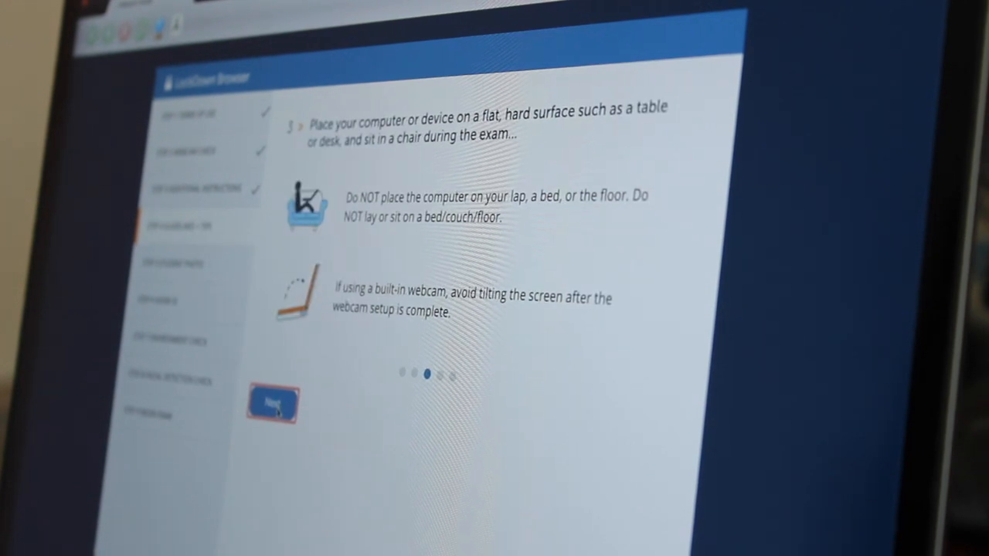
click(272, 404)
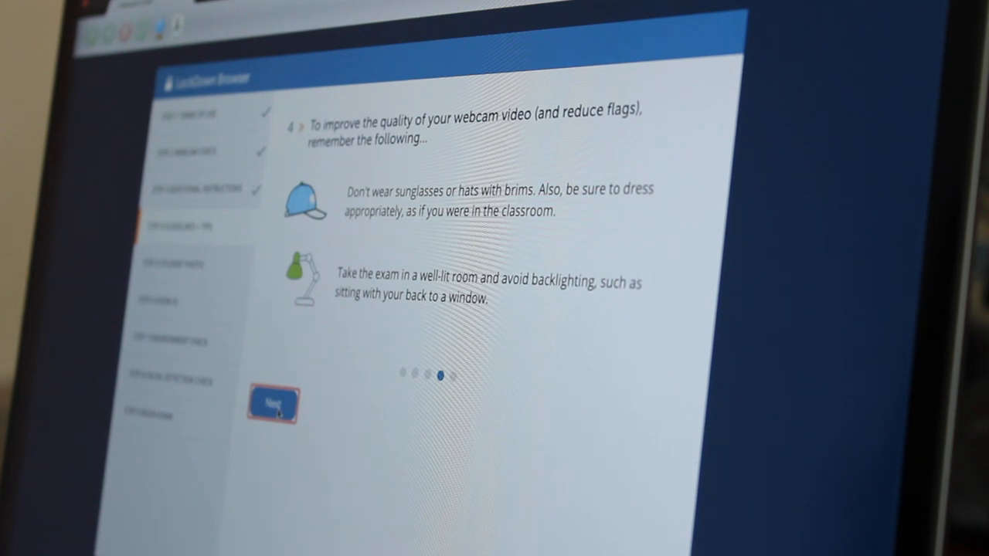
click(272, 403)
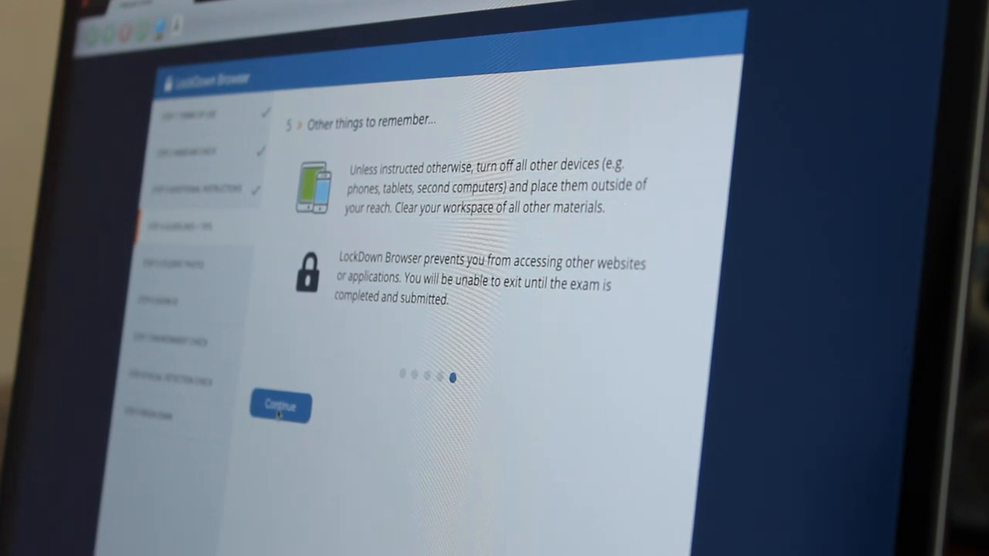
click(280, 406)
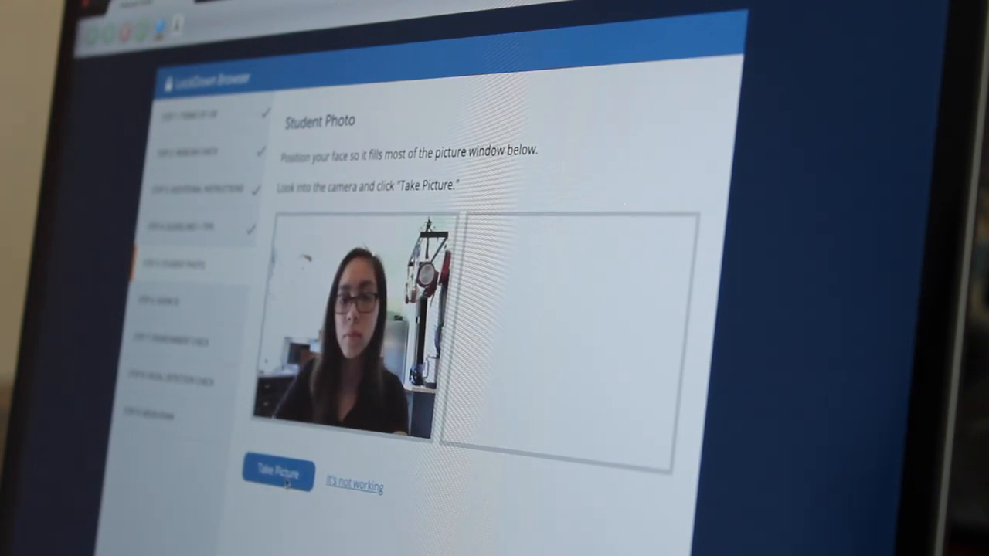
- Capture and accept the student face photo, then photograph the held-up ID card
click(278, 471)
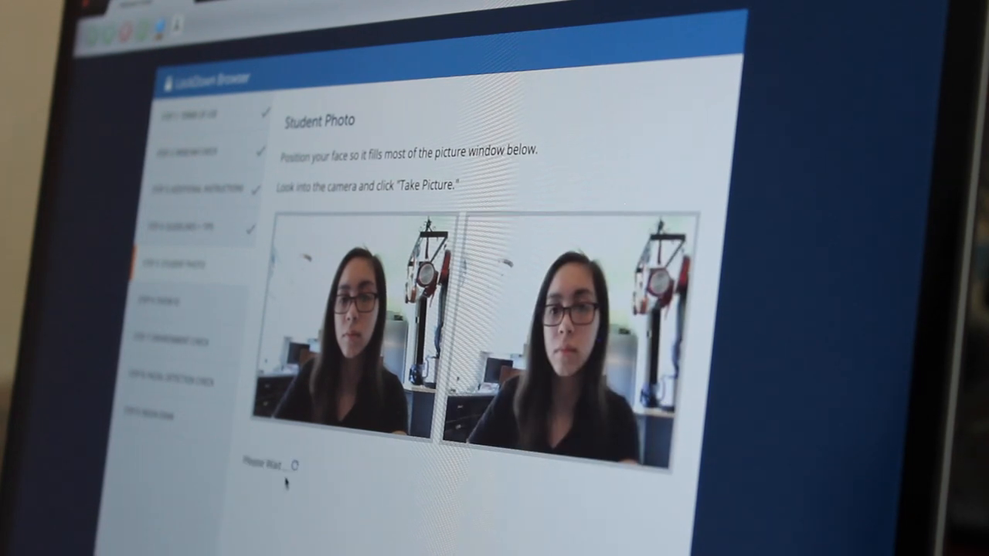
click(278, 464)
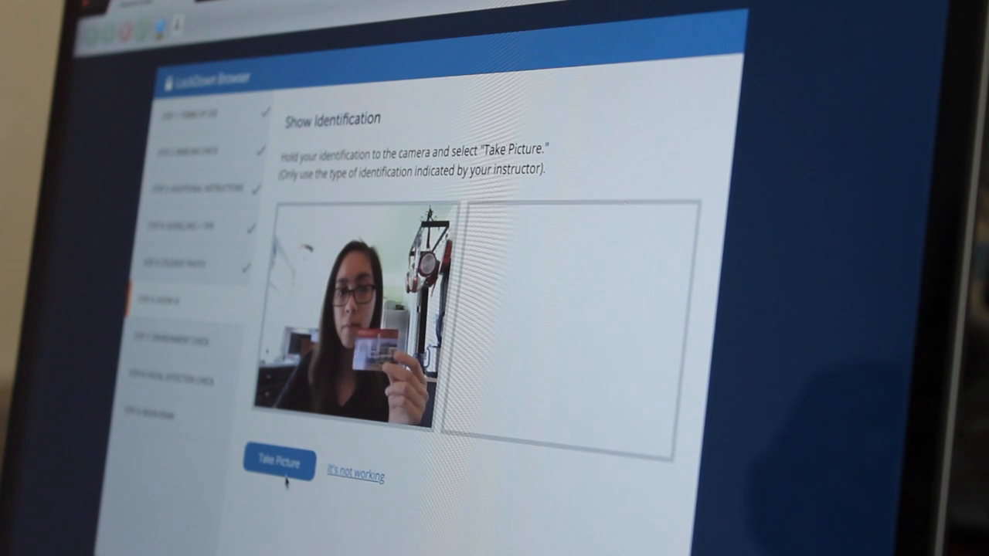
click(278, 461)
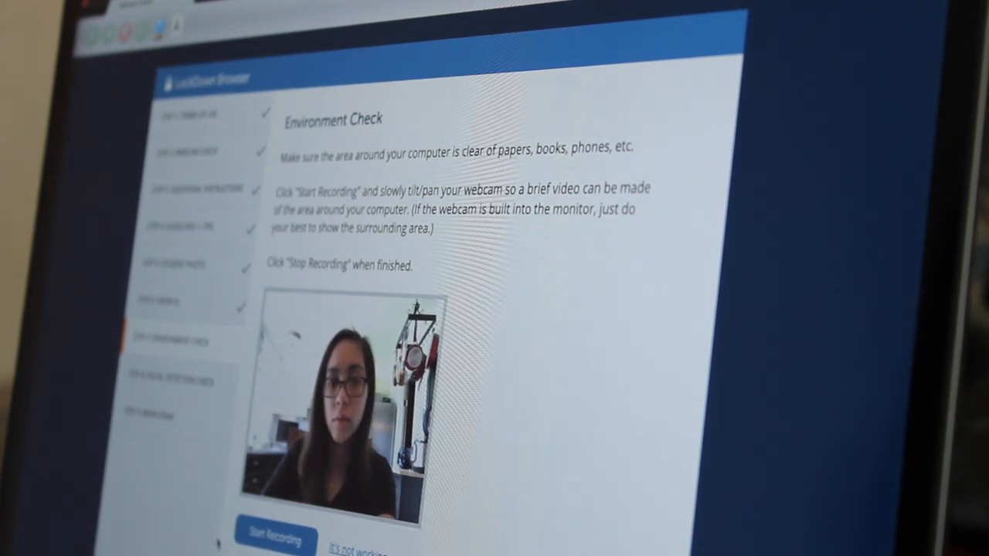
- Record a video of the surrounding room, stop it, and accept the recording
click(274, 535)
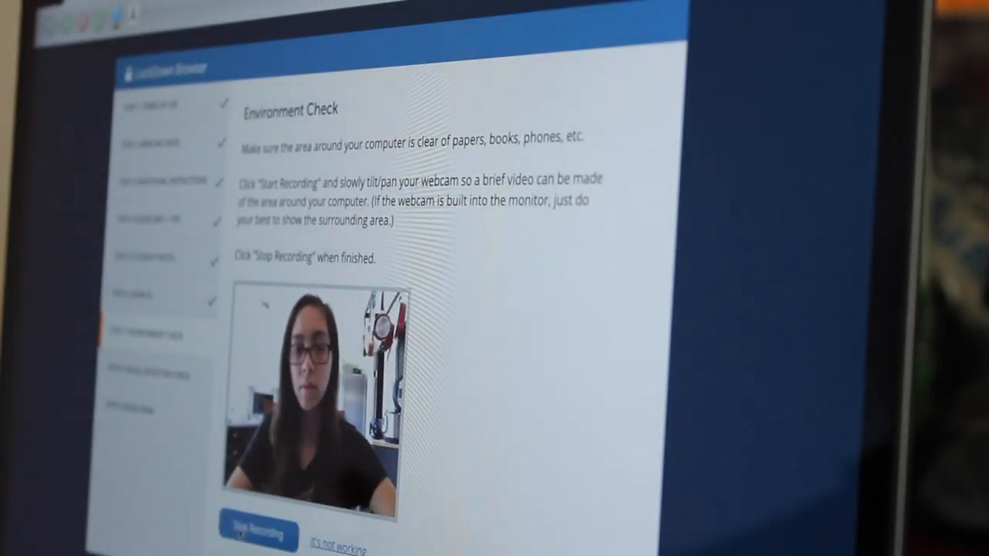
click(258, 533)
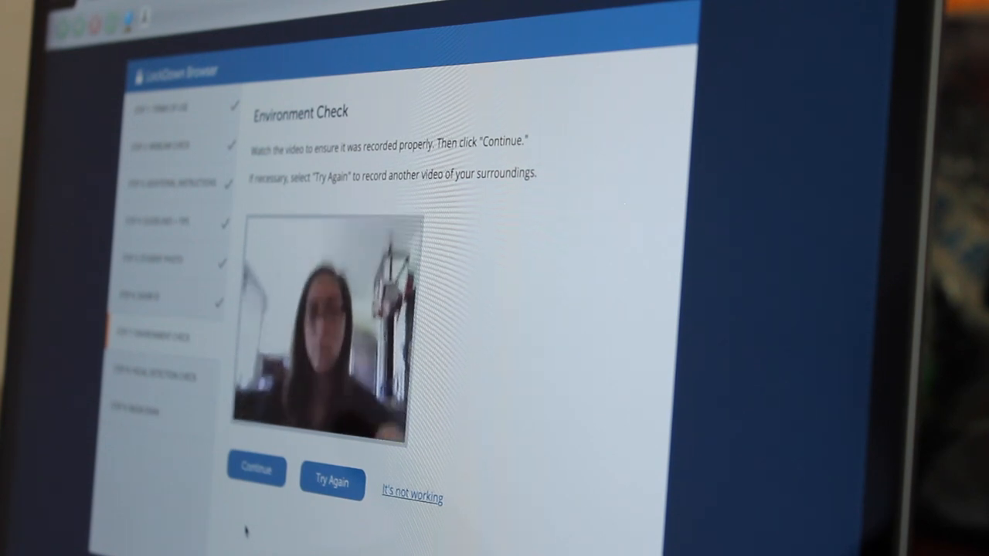
click(255, 471)
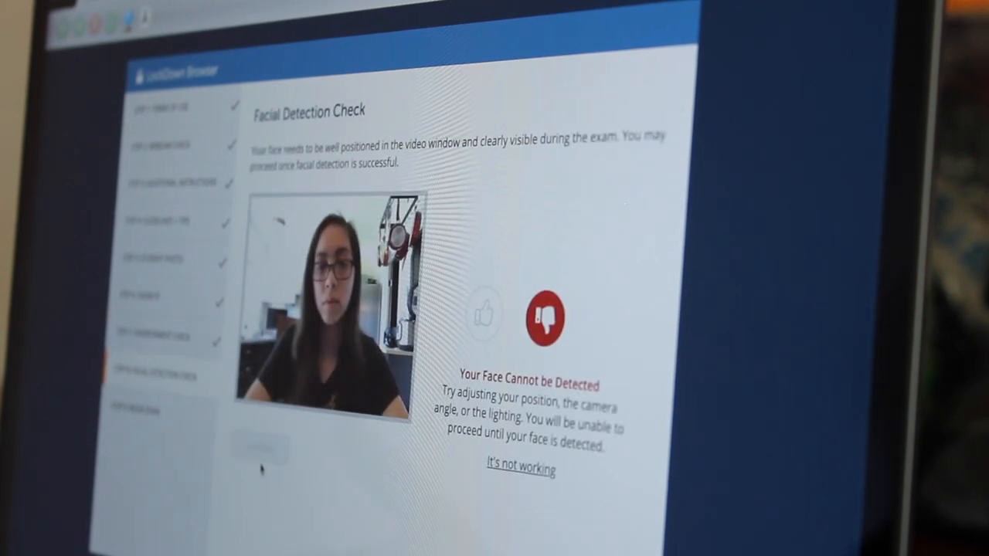